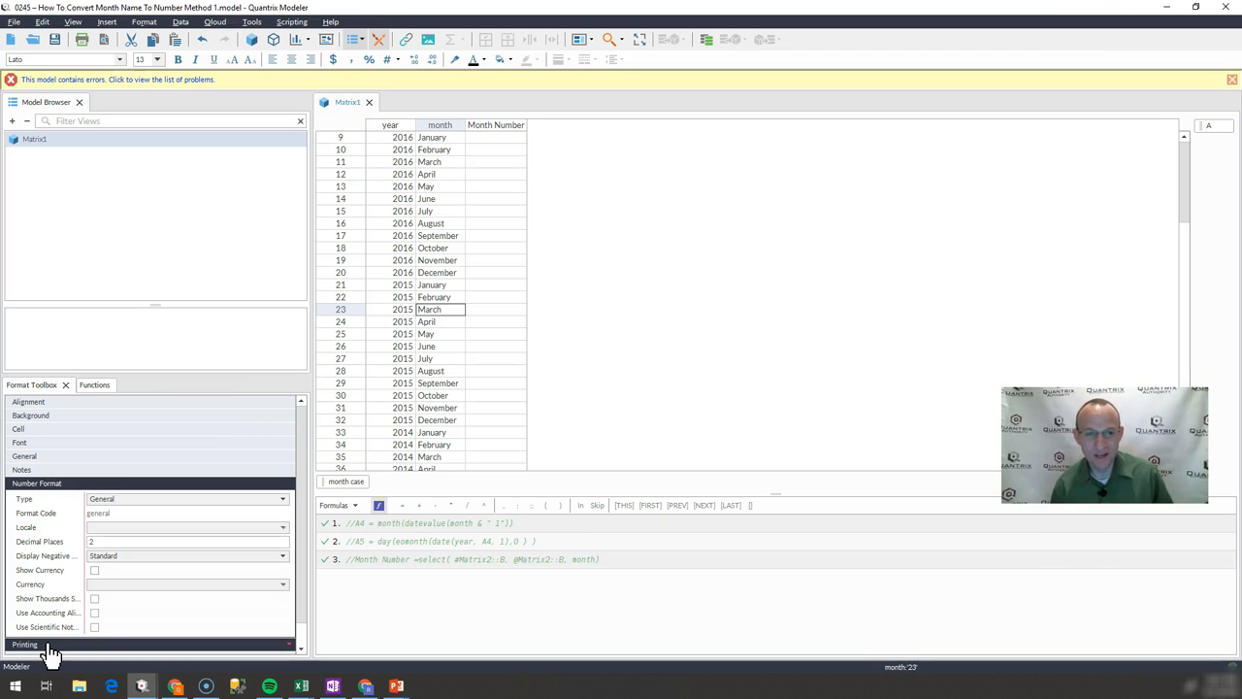
pyautogui.moveTo(310, 295)
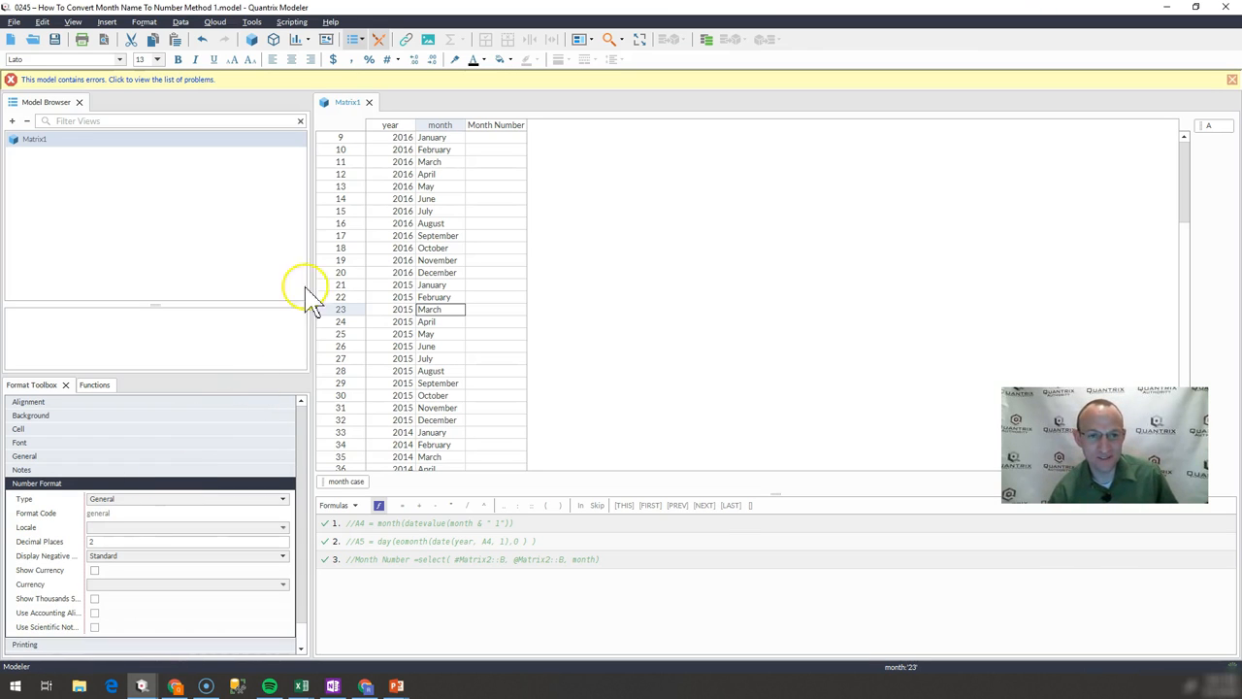
# Define Month Number = month(datevalue(month & " 1")) so the column shows 1–12.
pyautogui.click(431, 136)
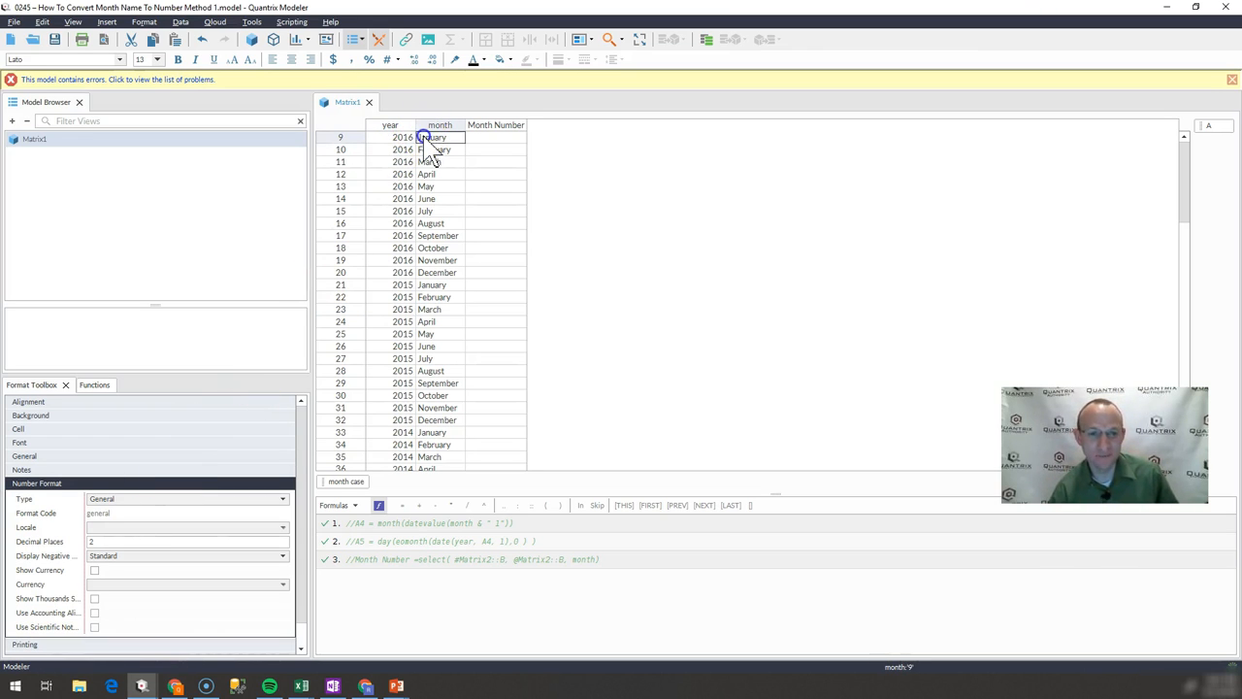
pyautogui.click(496, 125)
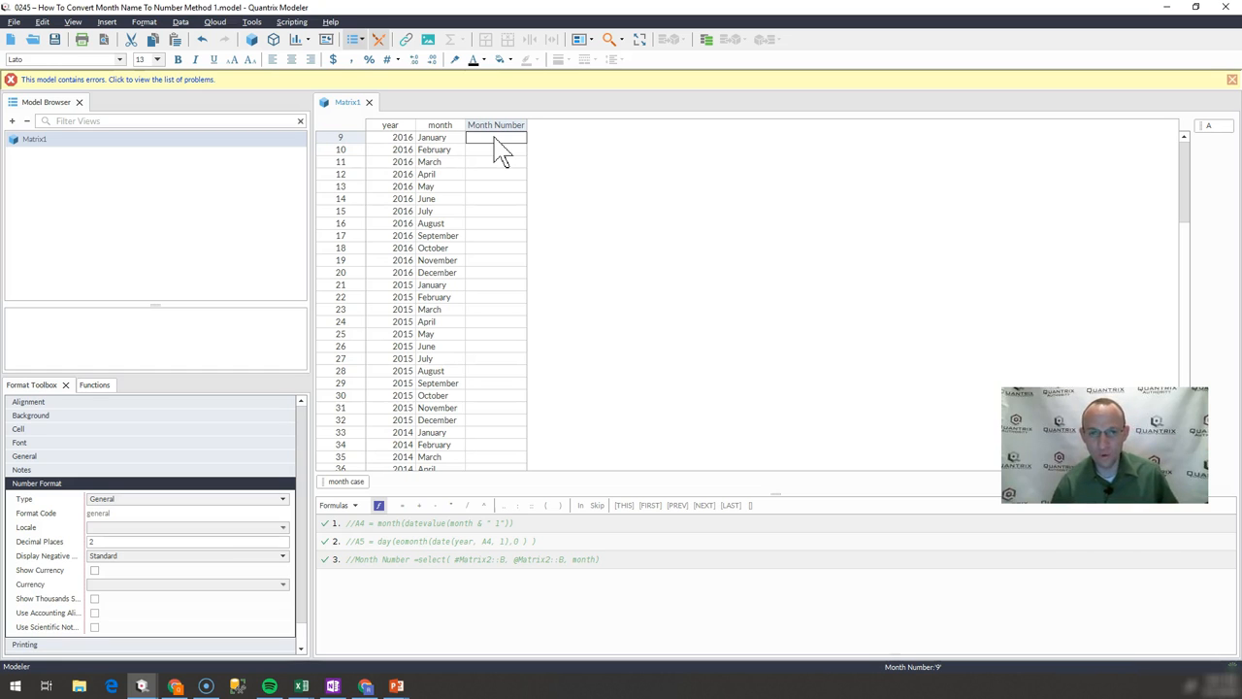
pyautogui.click(497, 125)
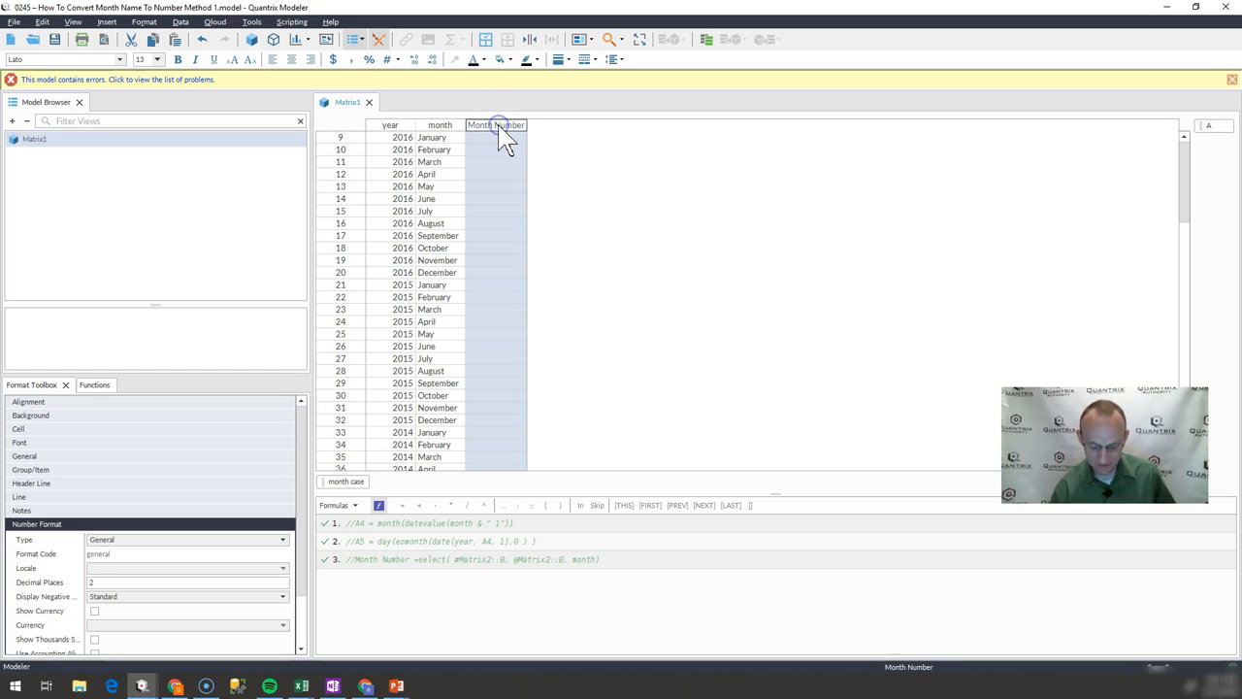
pyautogui.click(497, 124)
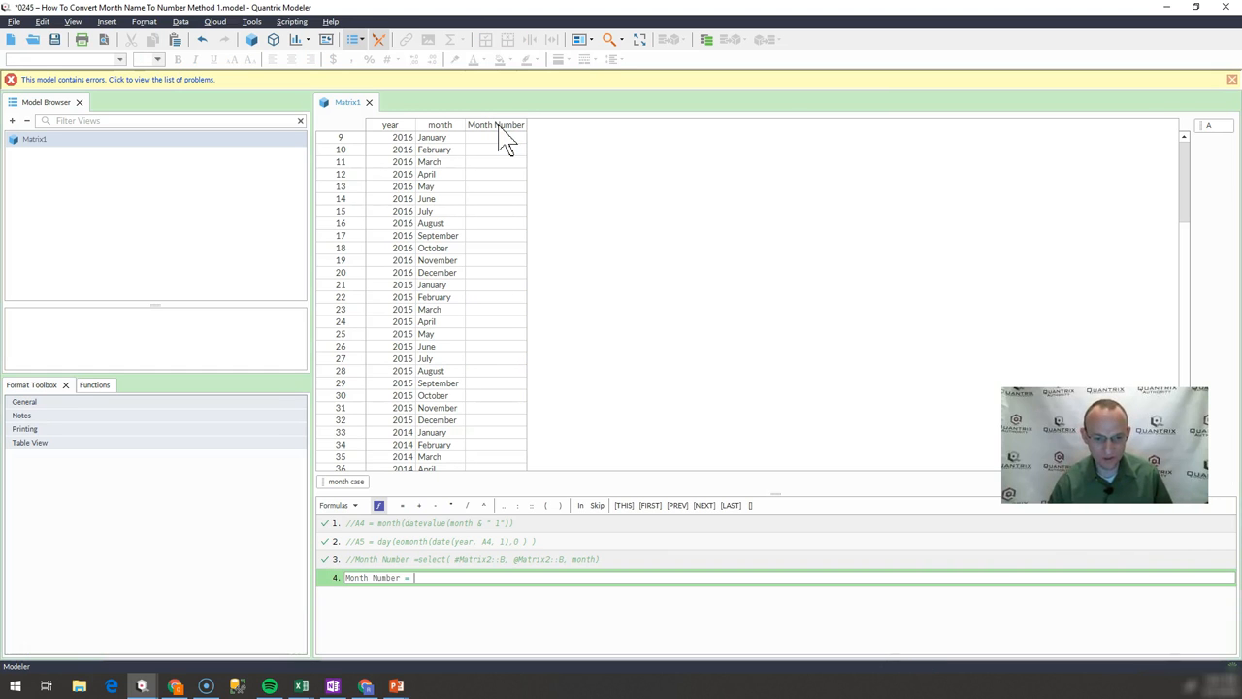
pyautogui.write('month(datevalue(month')
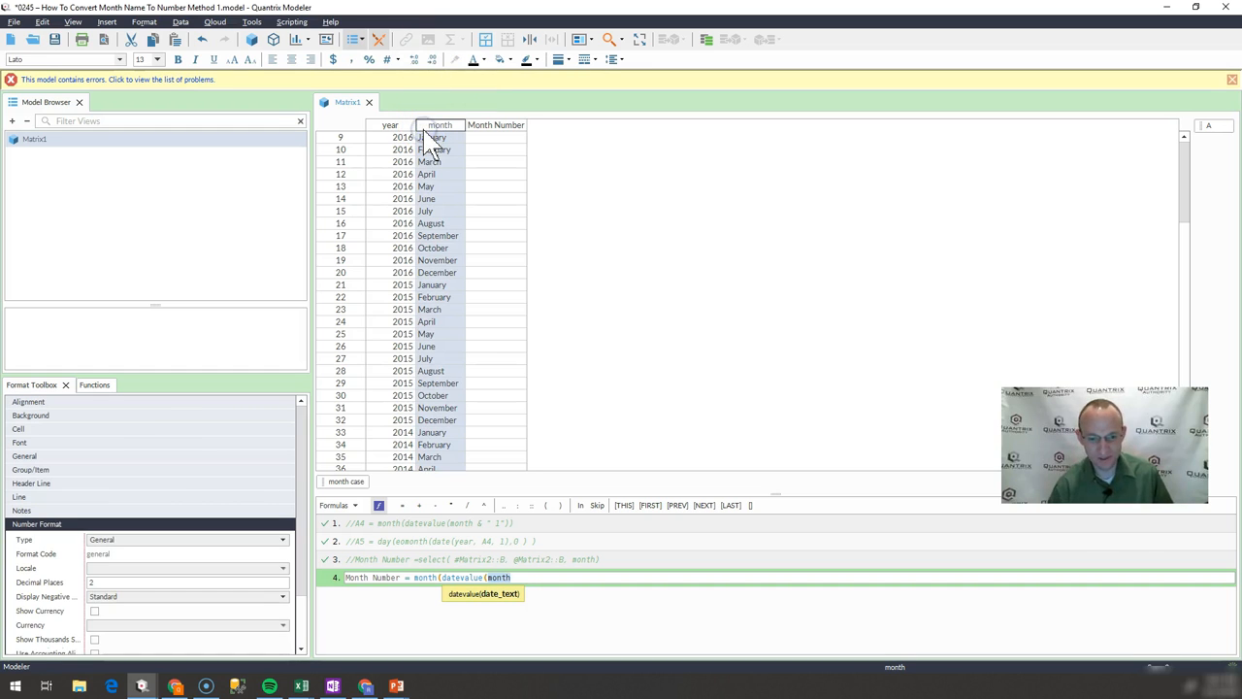
pyautogui.write('&')
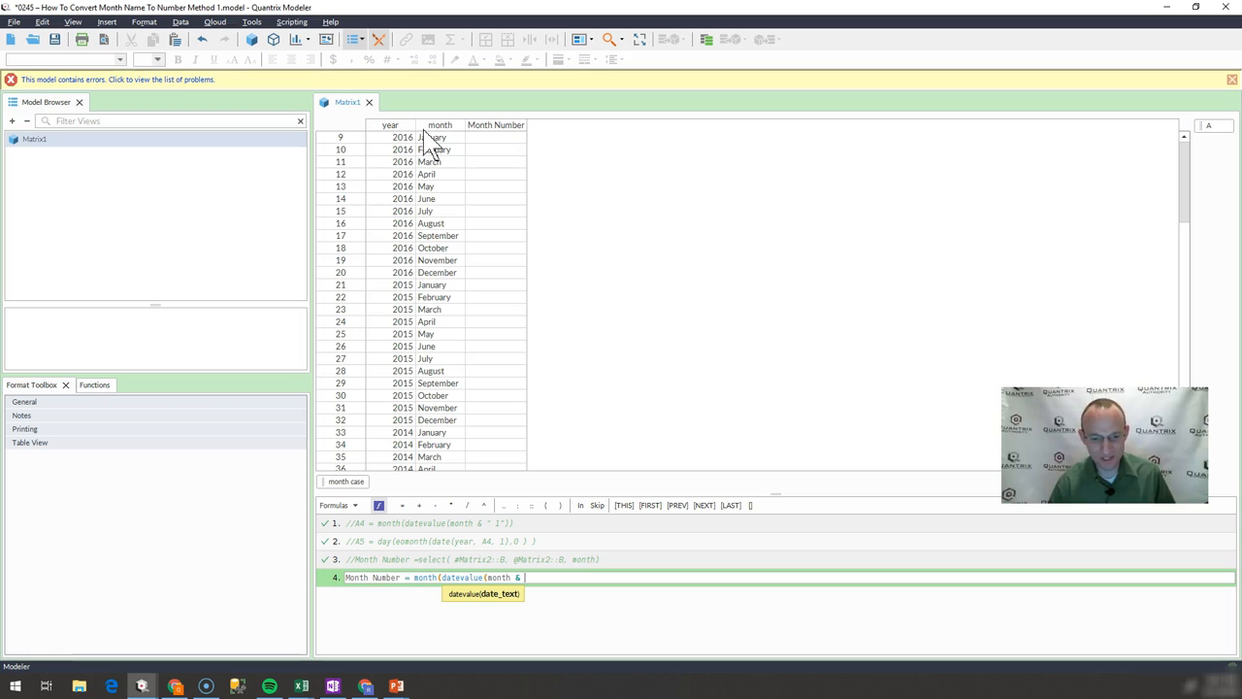
pyautogui.write('"')
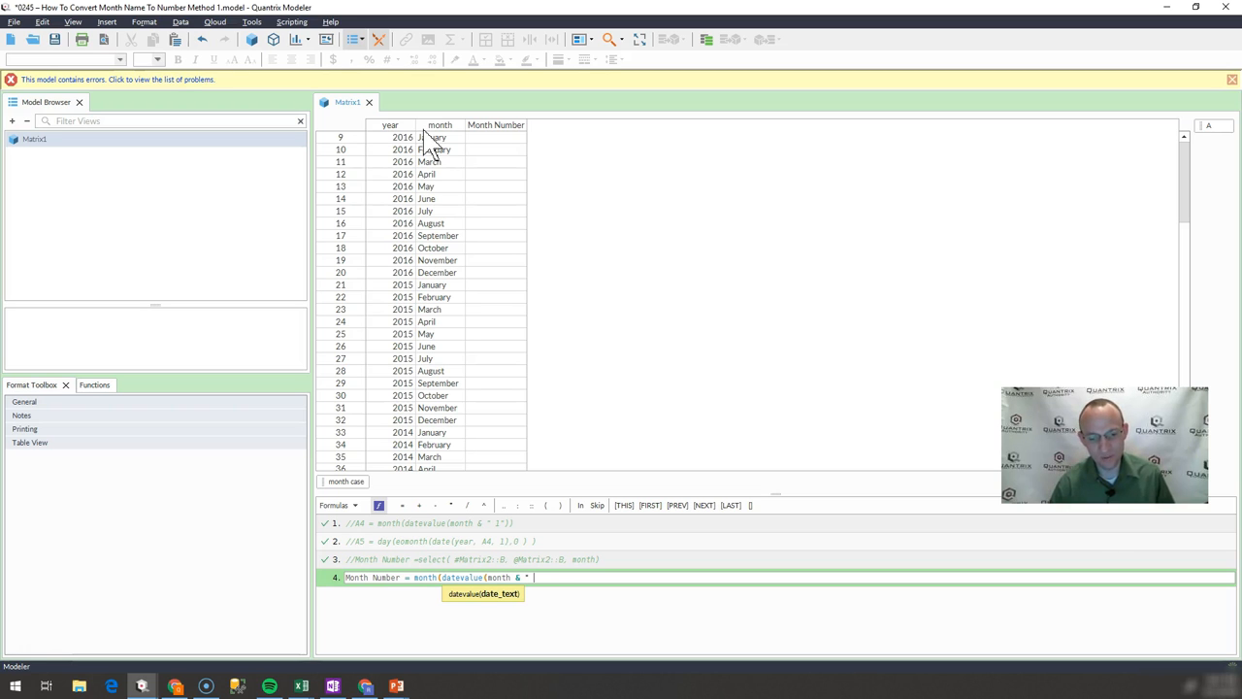
pyautogui.write('1')
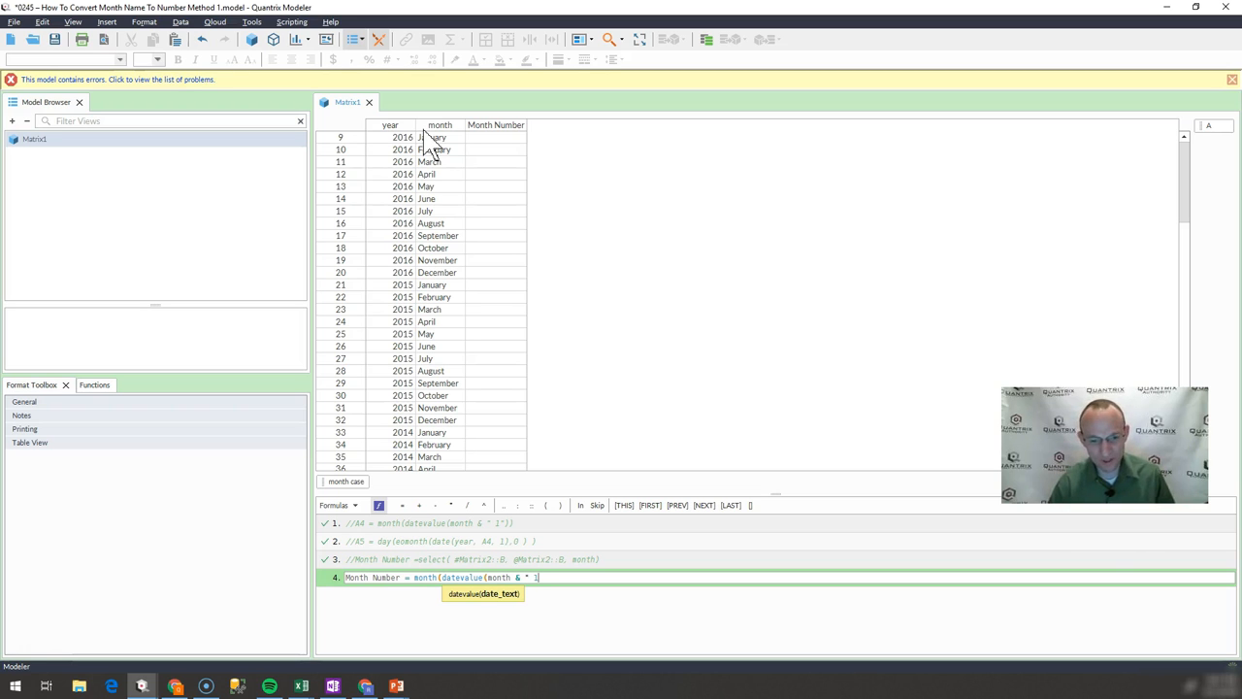
pyautogui.write(')')
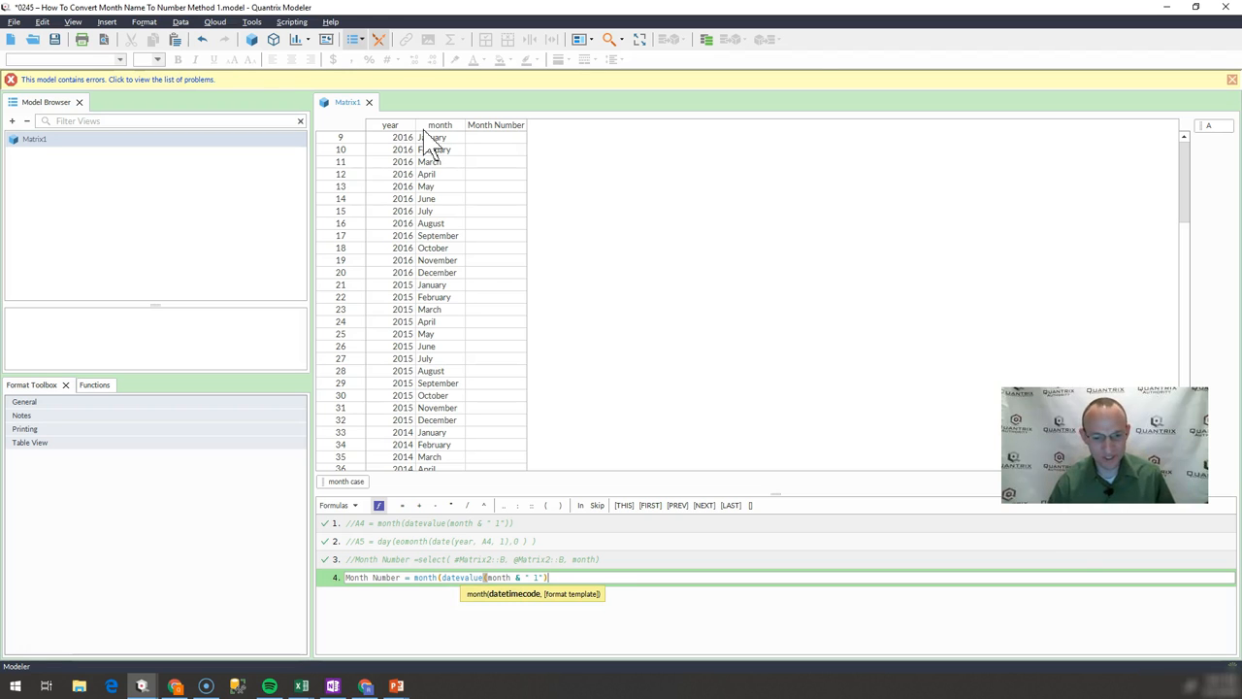
pyautogui.press('Return')
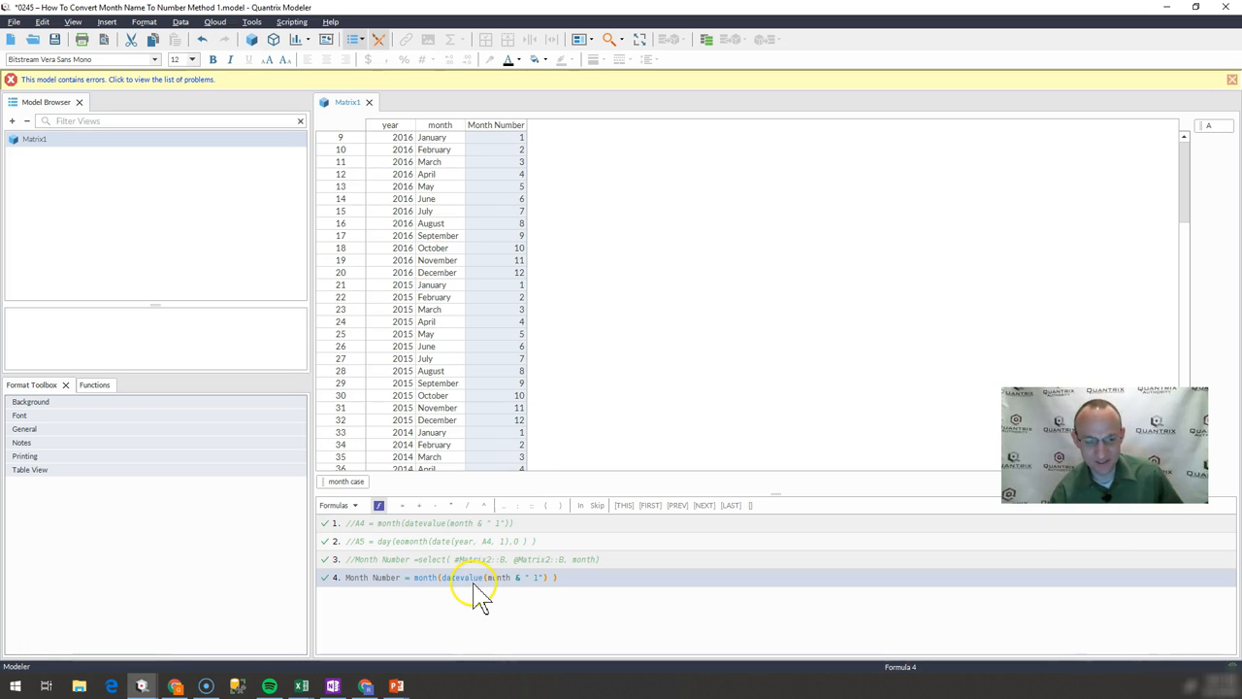
pyautogui.moveTo(465, 592)
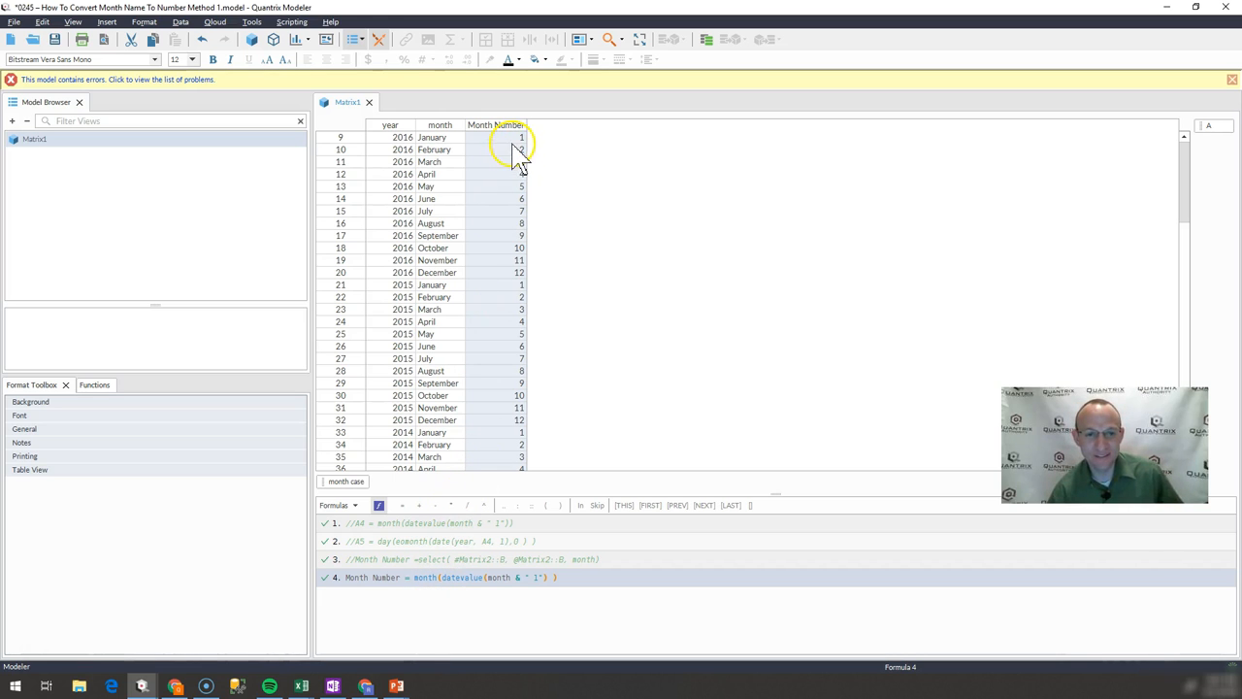
pyautogui.click(496, 124)
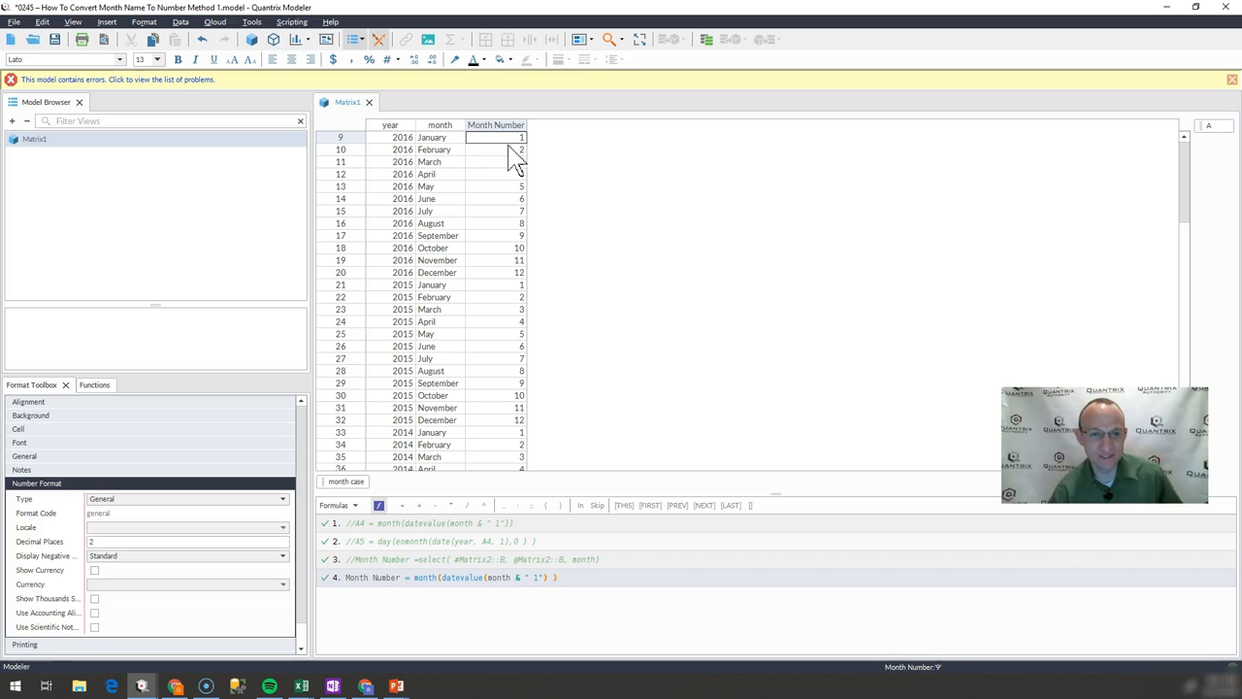
pyautogui.click(497, 161)
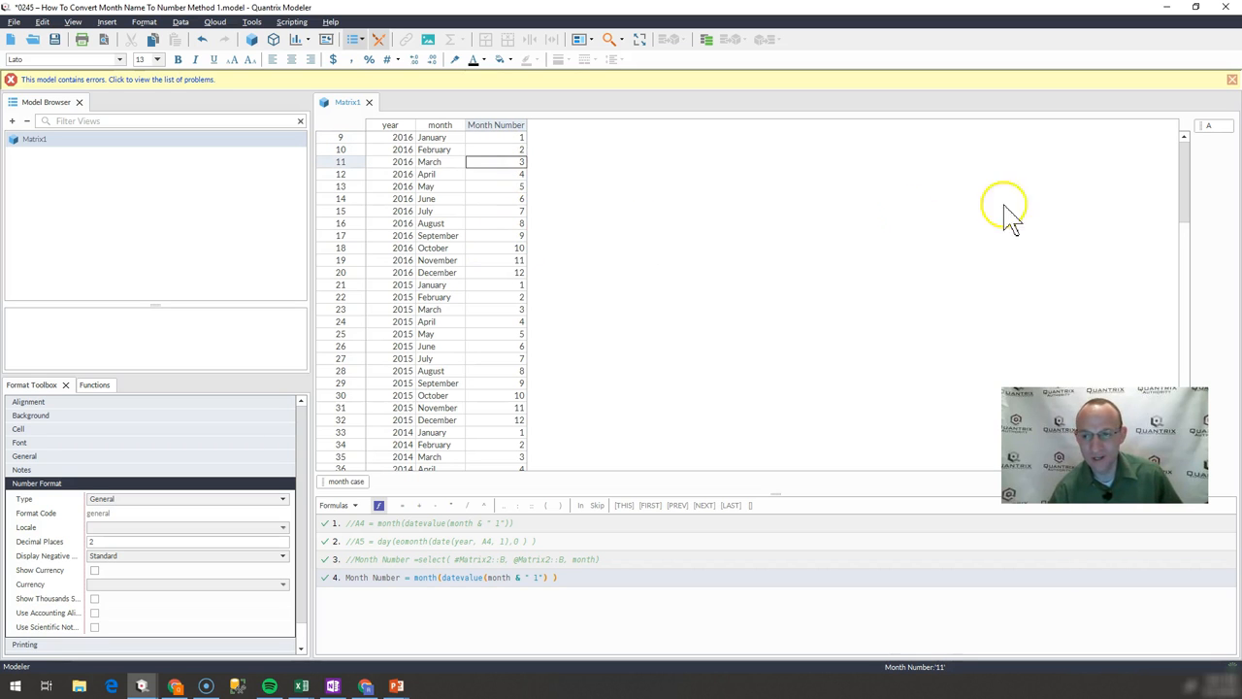
pyautogui.scroll(-3)
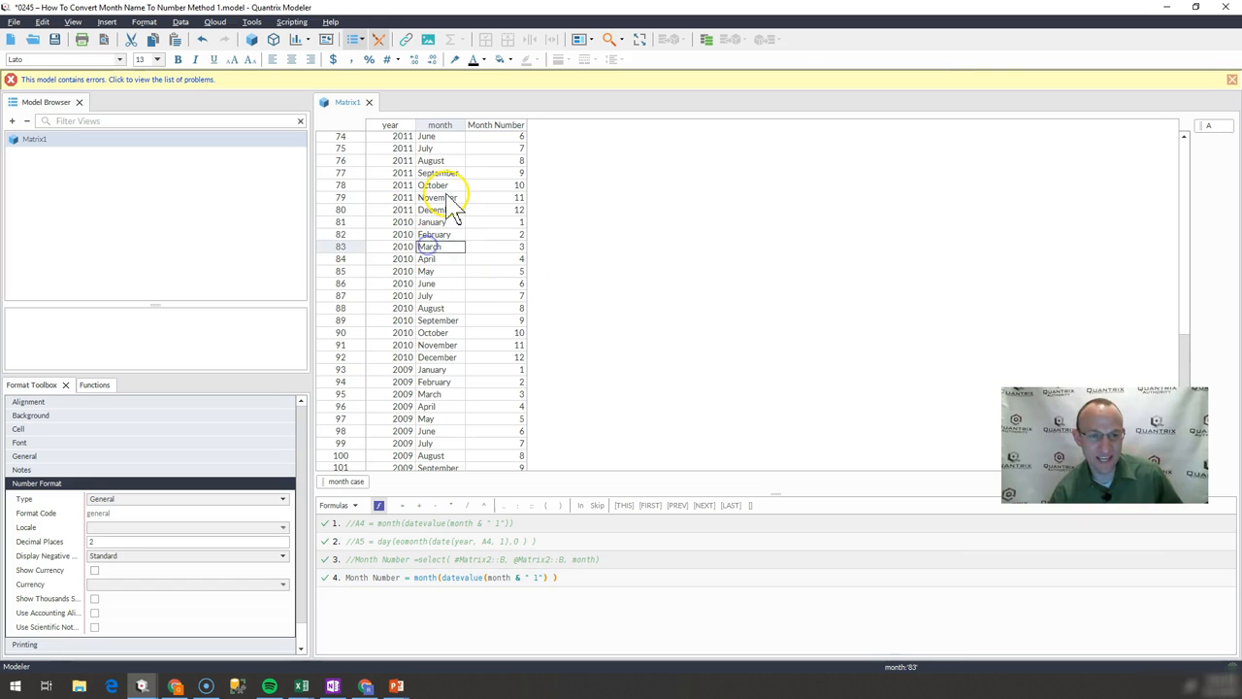
pyautogui.click(438, 159)
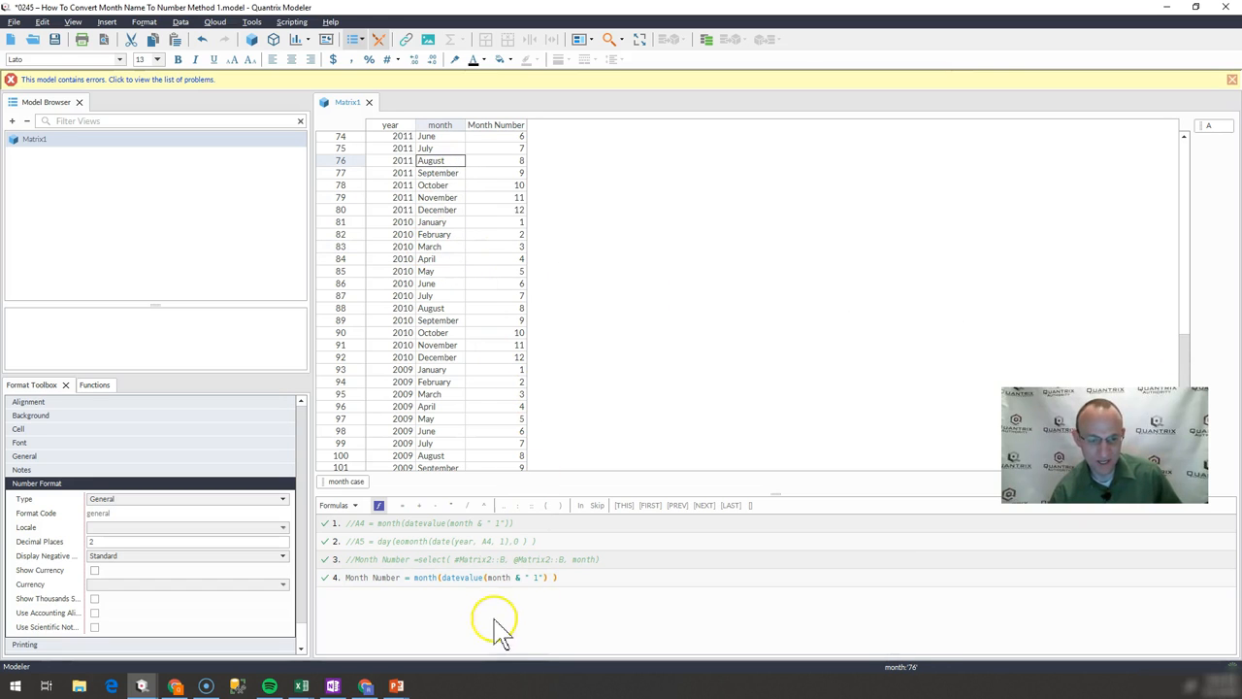
pyautogui.click(482, 579)
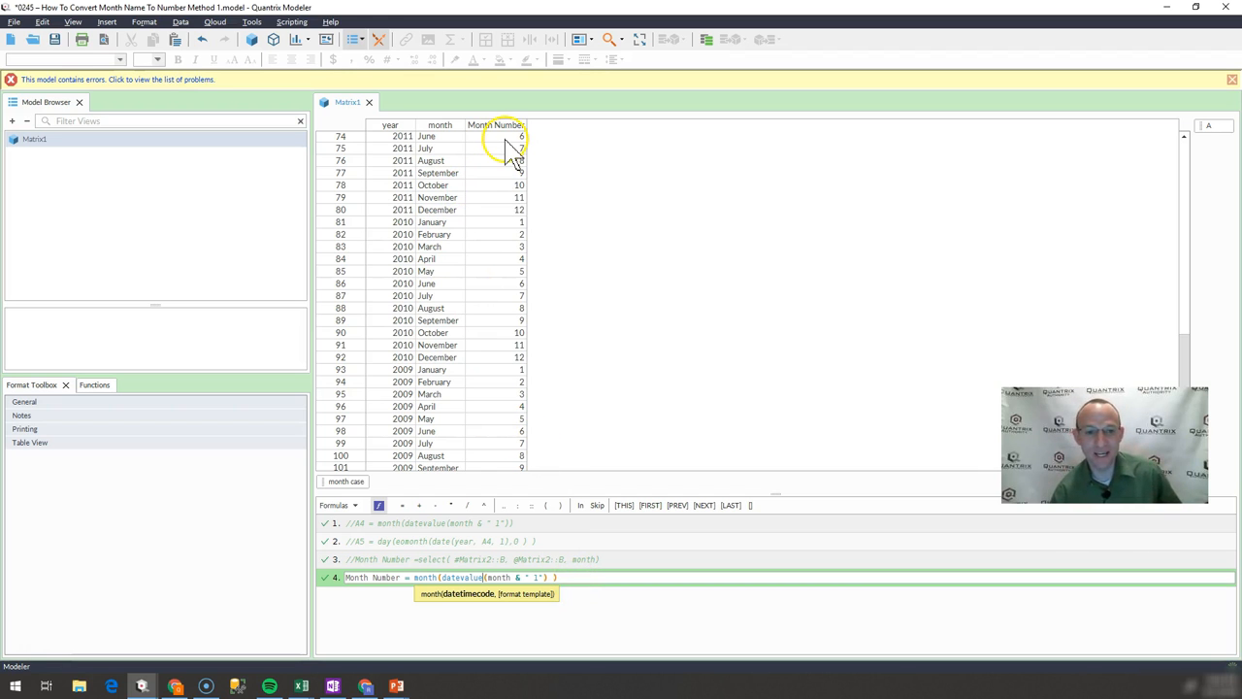
pyautogui.moveTo(431, 135)
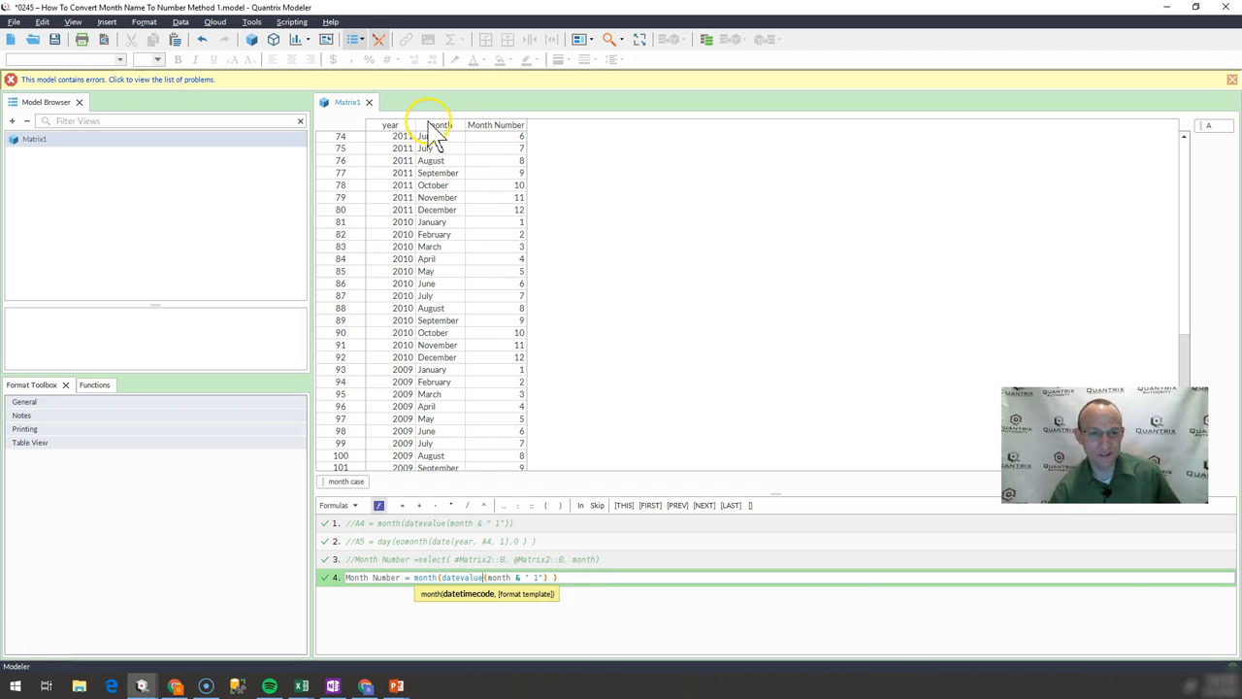